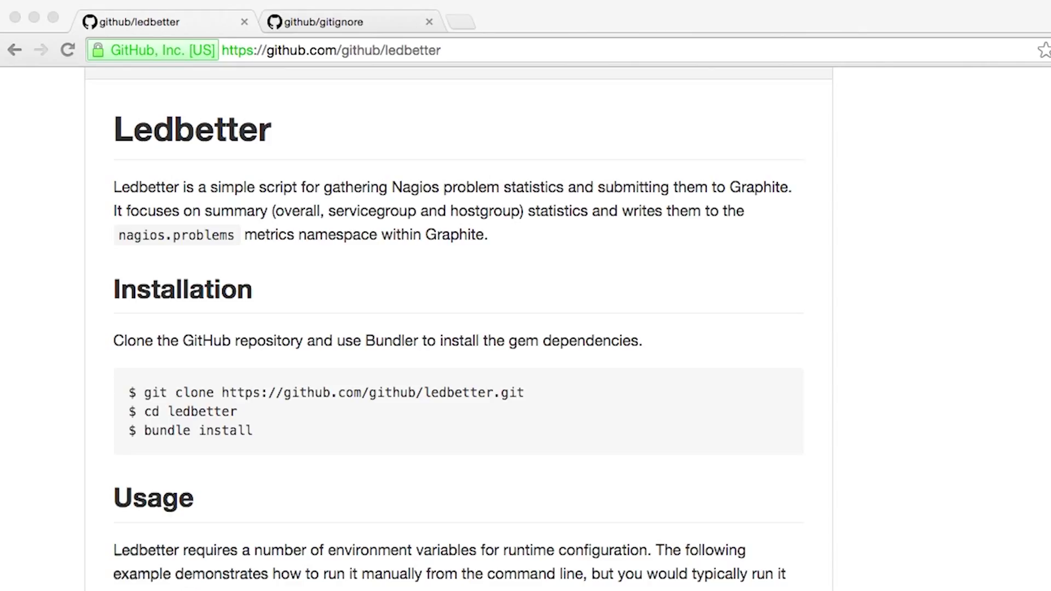
scroll("down", 3)
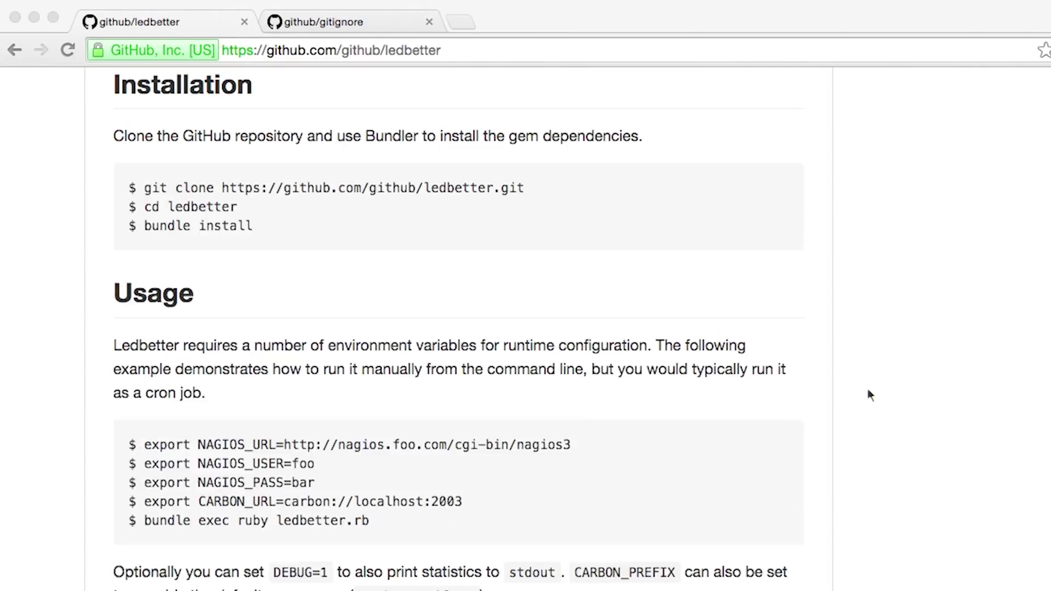